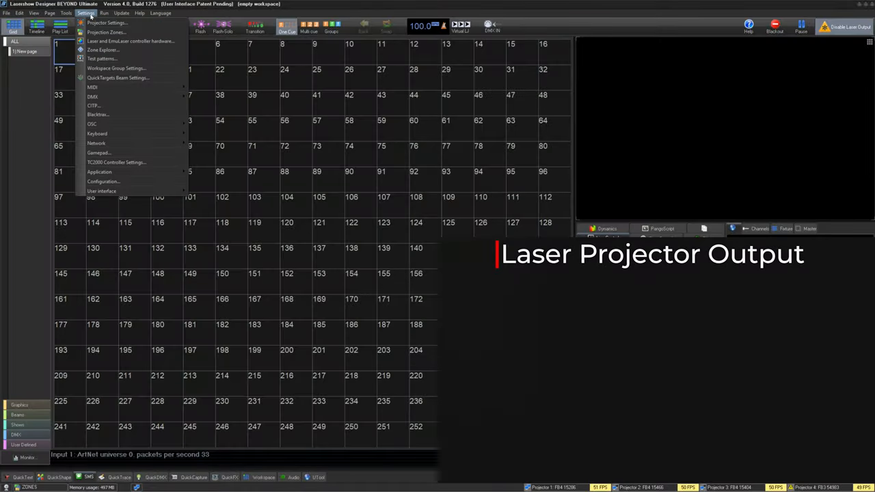
{"action": "mouse_move", "coordinate": [106, 32]}
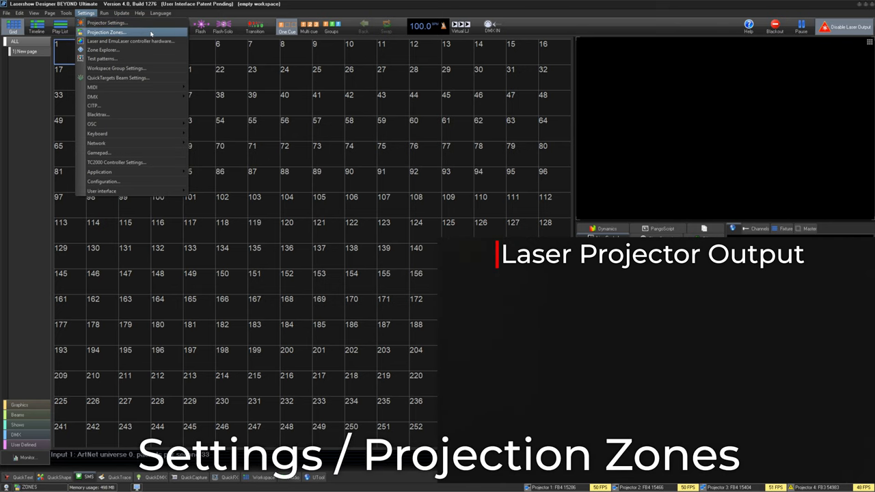
Step: Open the Projection Zones window from the Settings menu
{"action": "left_click", "coordinate": [105, 32]}
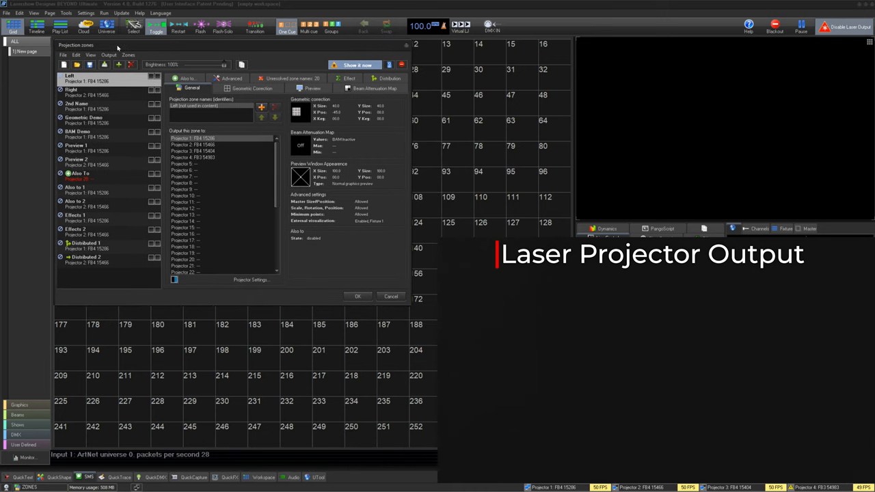
{"action": "mouse_move", "coordinate": [129, 83]}
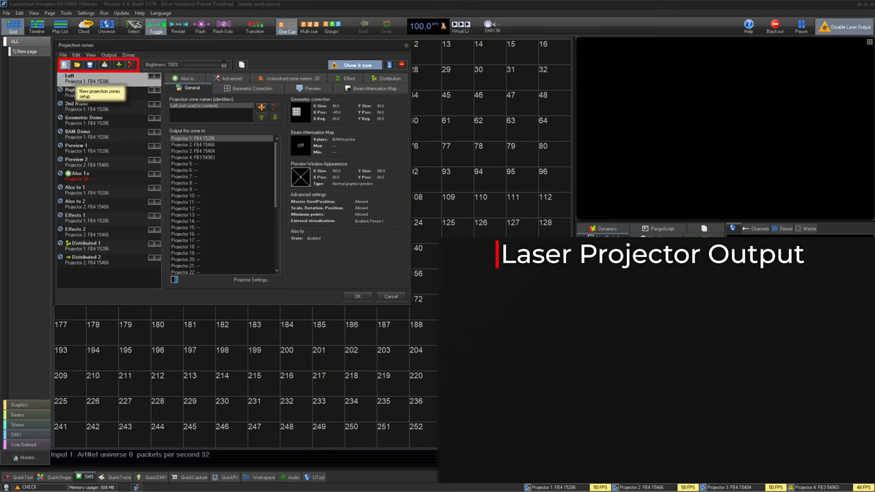
{"action": "mouse_move", "coordinate": [77, 64]}
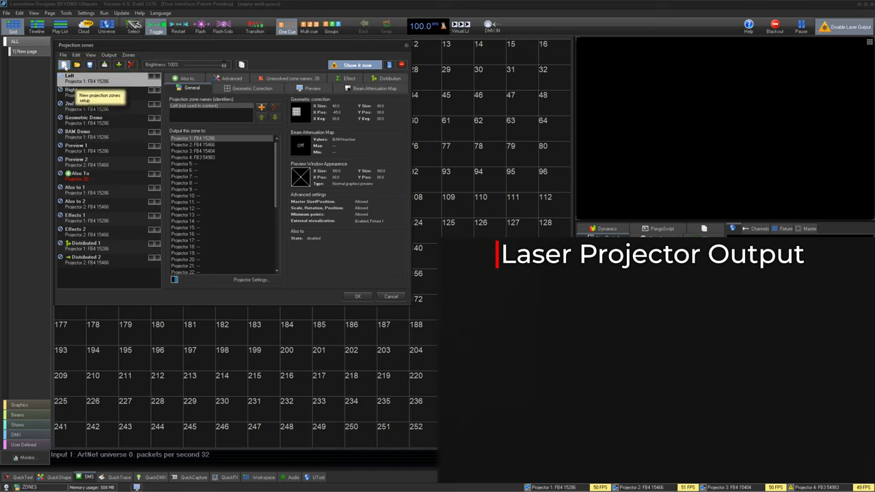
{"action": "mouse_move", "coordinate": [104, 64]}
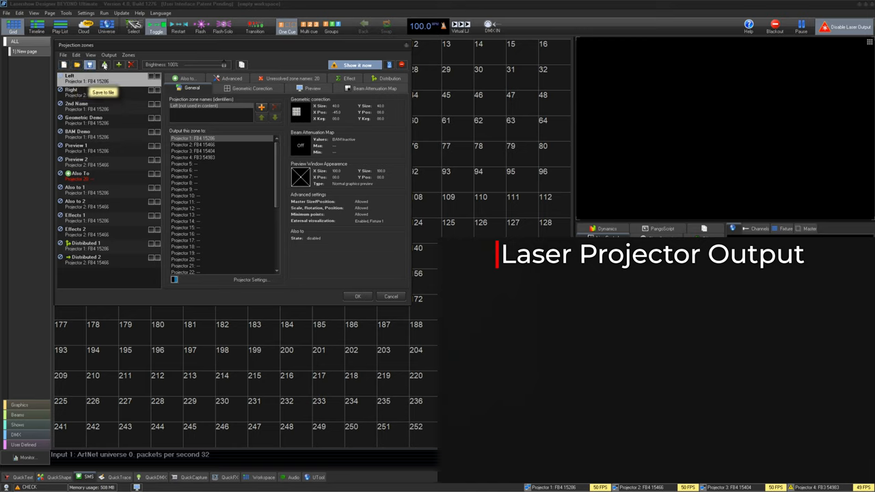
{"action": "mouse_move", "coordinate": [132, 64]}
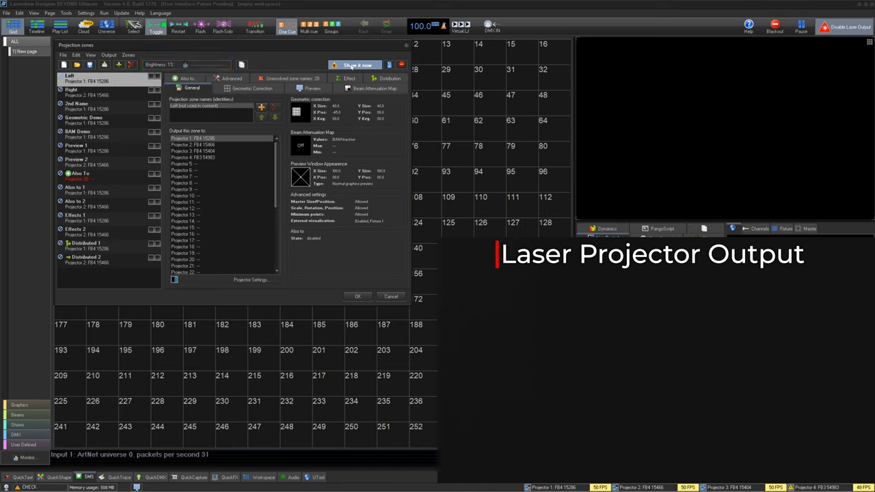
Step: Show the zones, dimmed to 13% brightness, live on the projectors
{"action": "left_click", "coordinate": [354, 65]}
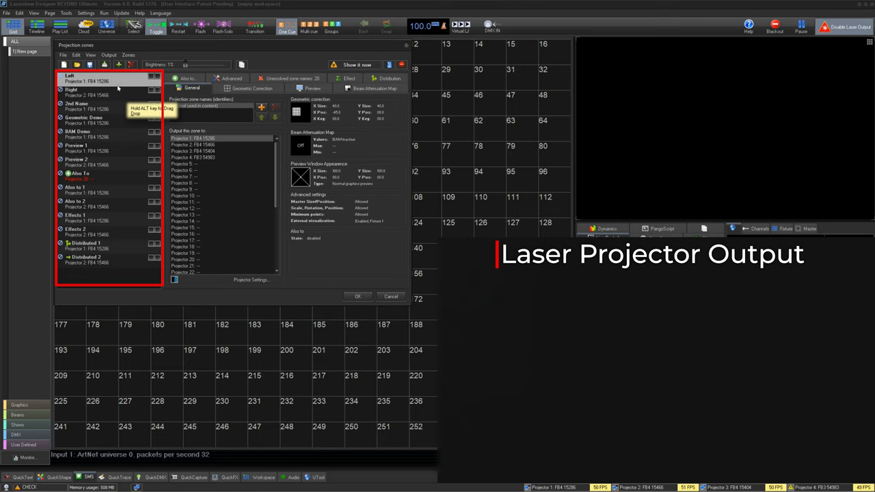
{"action": "left_click", "coordinate": [75, 145]}
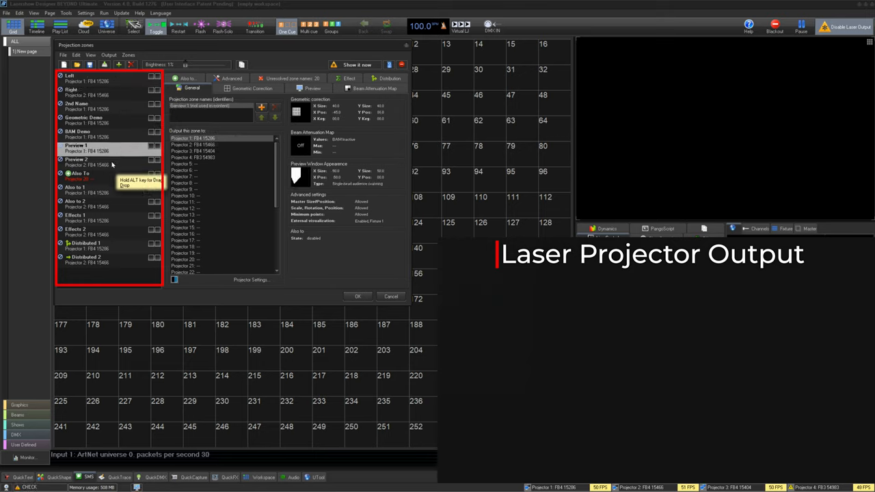
{"action": "left_click", "coordinate": [75, 77]}
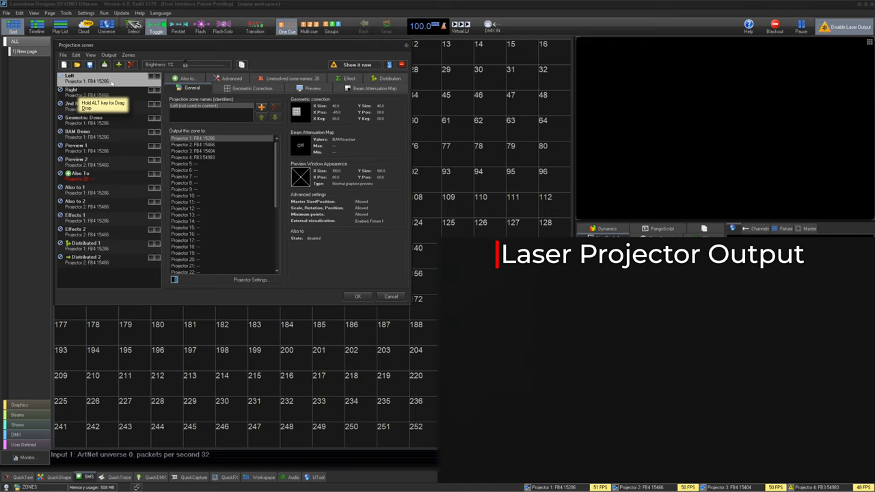
{"action": "mouse_move", "coordinate": [92, 88]}
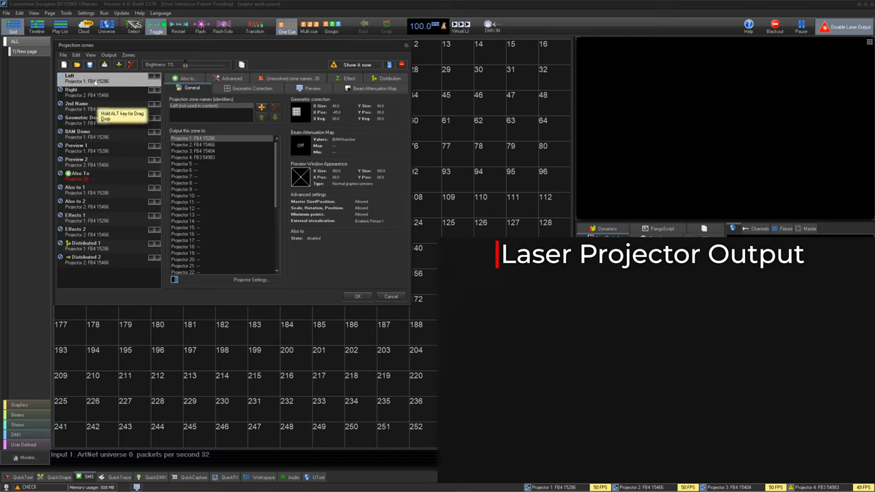
{"action": "left_click", "coordinate": [82, 176]}
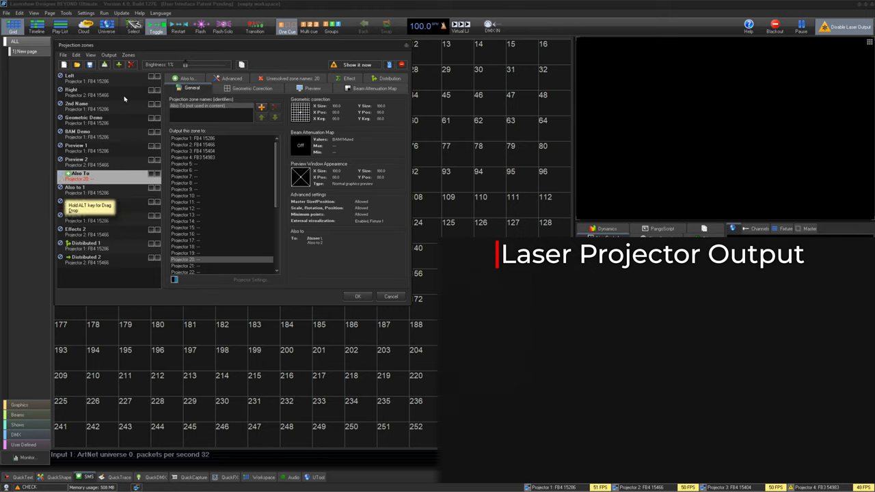
{"action": "left_click", "coordinate": [71, 75]}
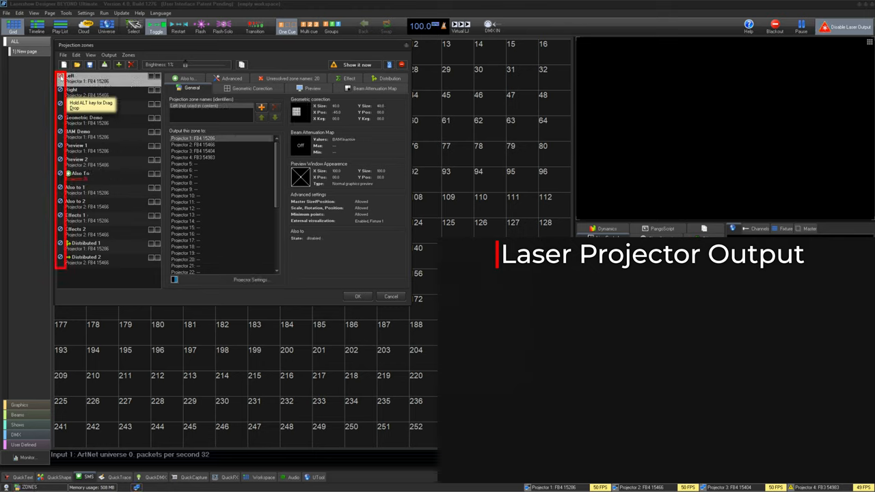
{"action": "left_click", "coordinate": [76, 89]}
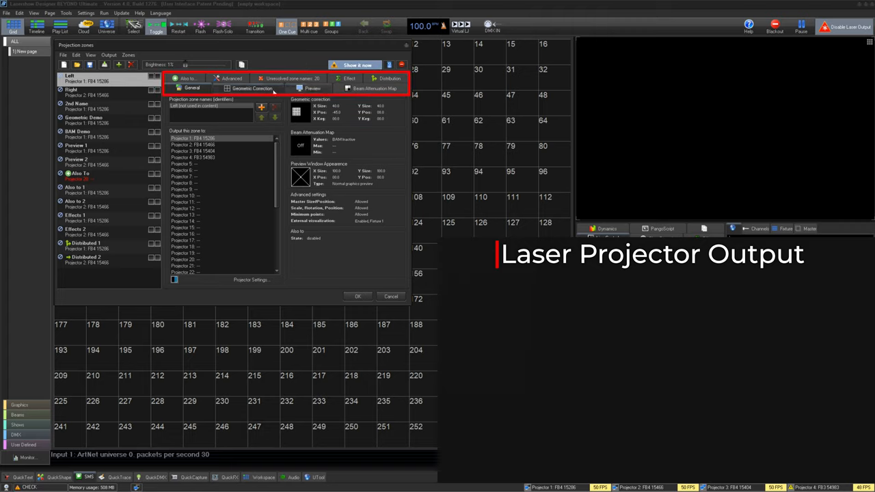
{"action": "left_click", "coordinate": [312, 89]}
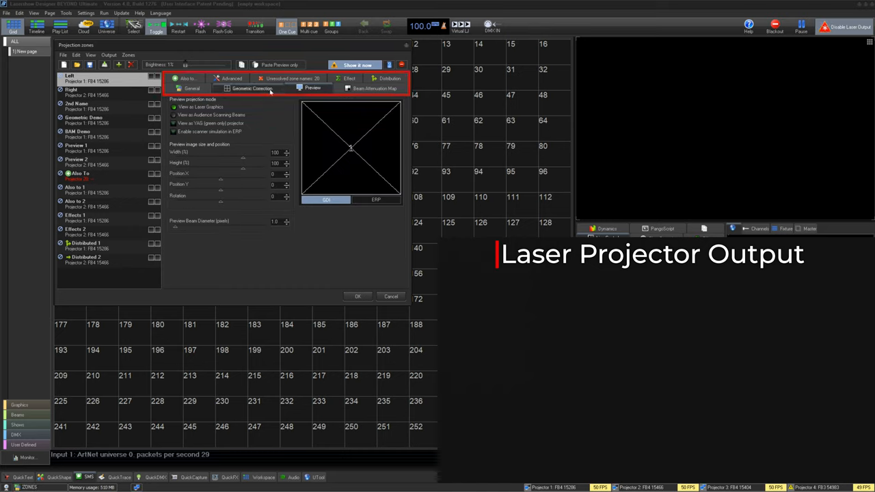
{"action": "left_click", "coordinate": [192, 89]}
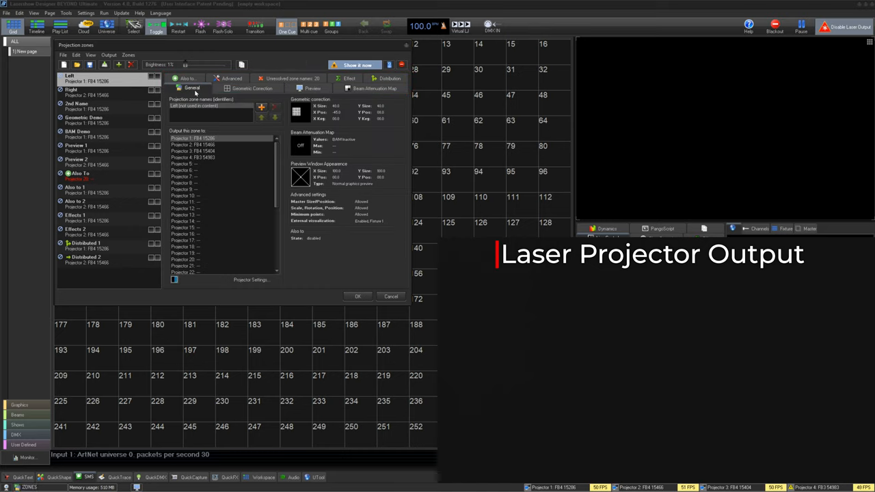
{"action": "left_click", "coordinate": [252, 88]}
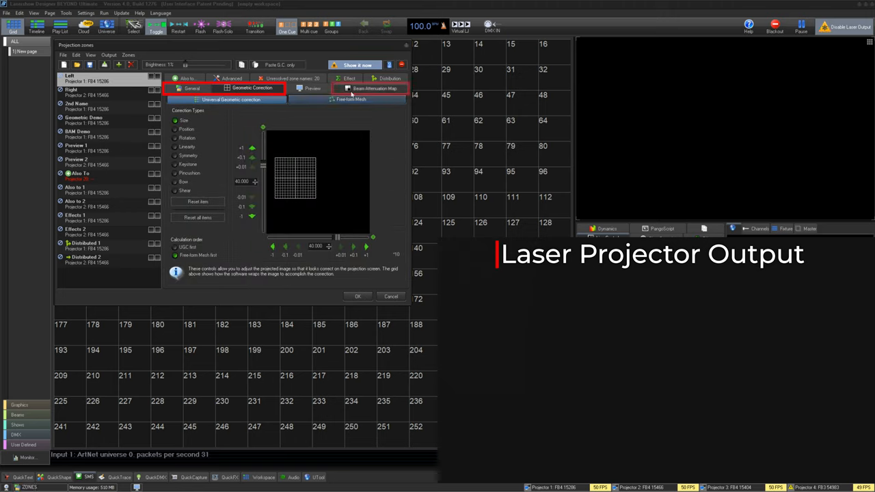
{"action": "left_click", "coordinate": [374, 88]}
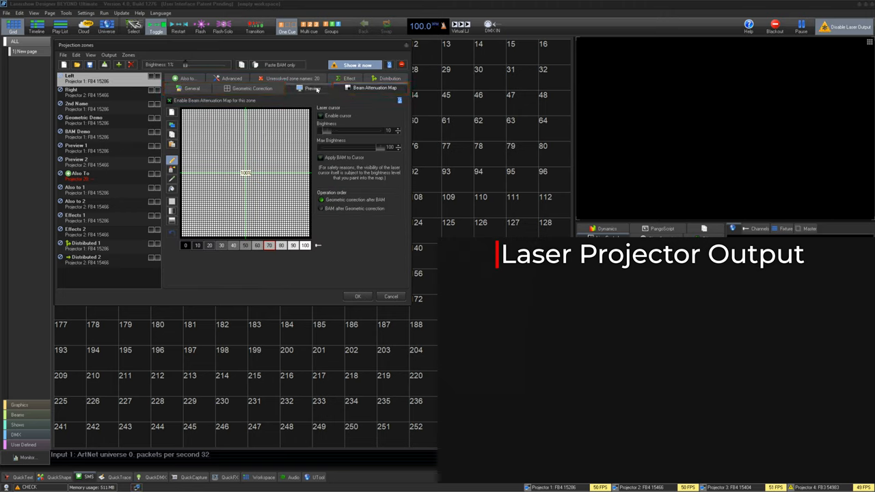
{"action": "left_click", "coordinate": [192, 78]}
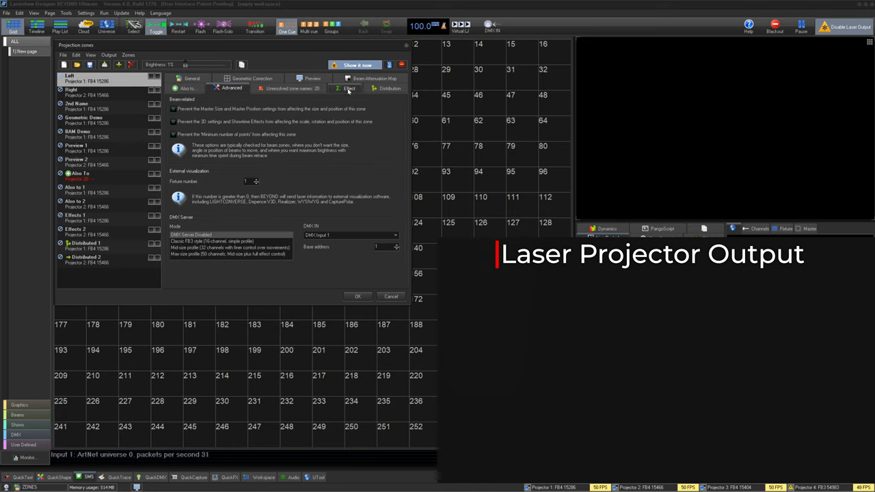
{"action": "left_click", "coordinate": [389, 88]}
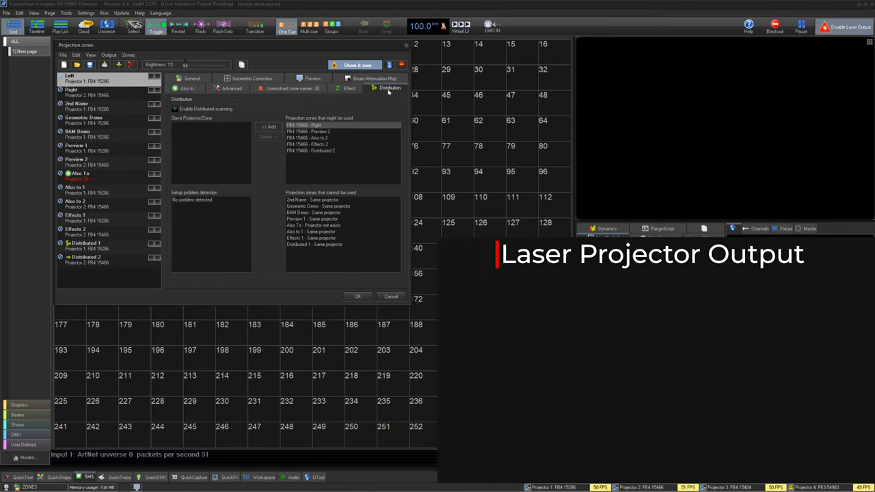
{"action": "left_click", "coordinate": [186, 78]}
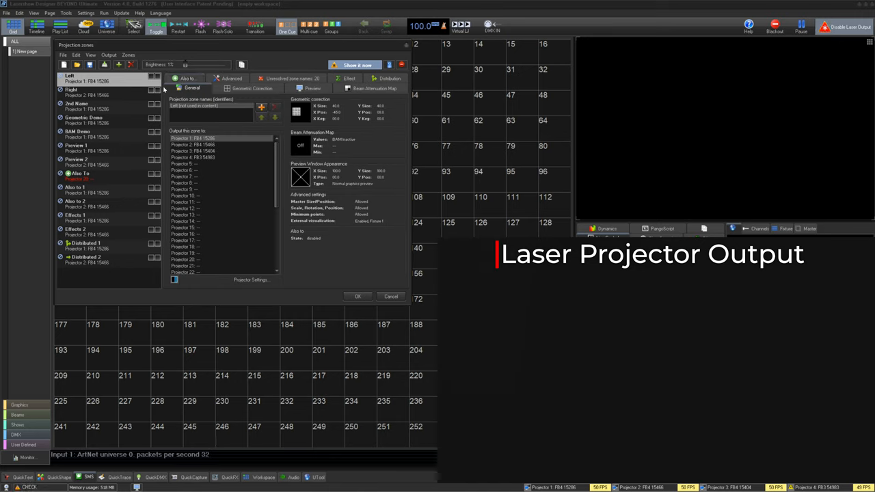
{"action": "mouse_move", "coordinate": [113, 121]}
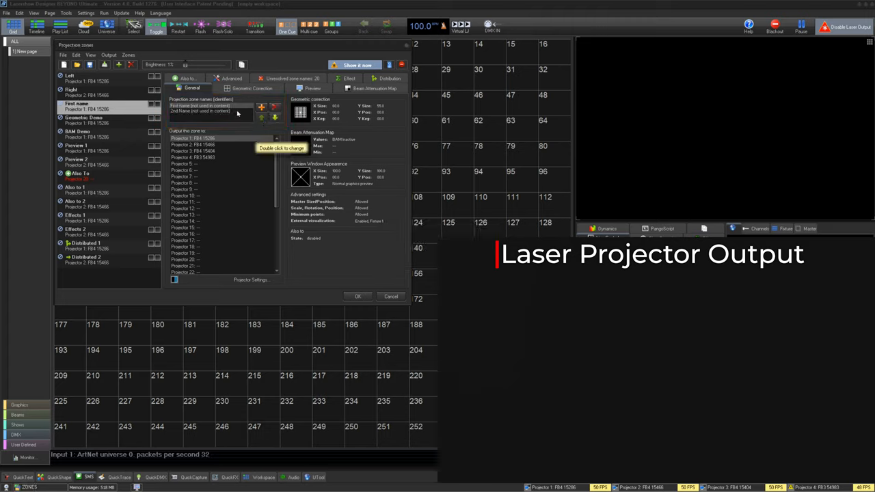
Step: Select the renamed 'First name' zone, then the Left zone's geometric correction settings
{"action": "left_click", "coordinate": [274, 107]}
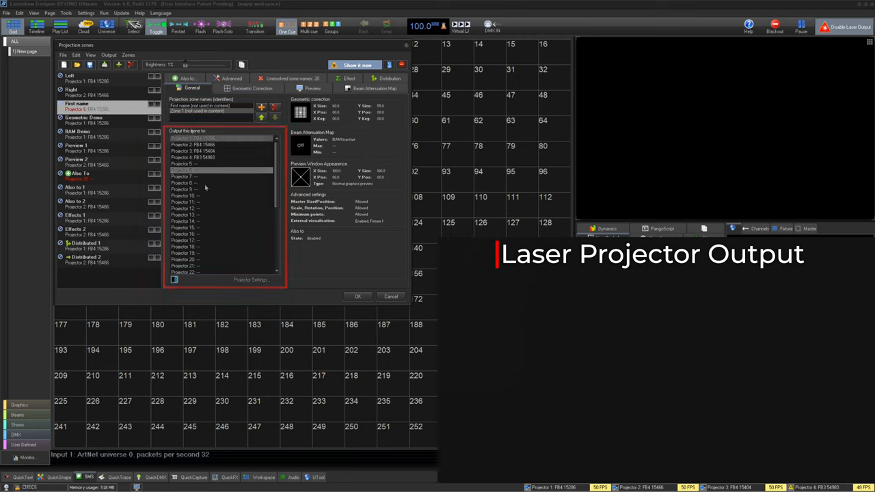
{"action": "left_click", "coordinate": [252, 89]}
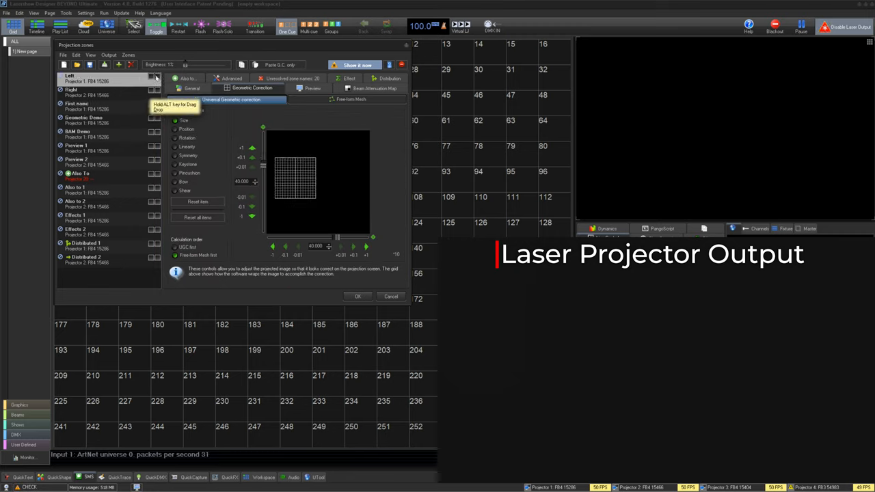
{"action": "mouse_move", "coordinate": [184, 66]}
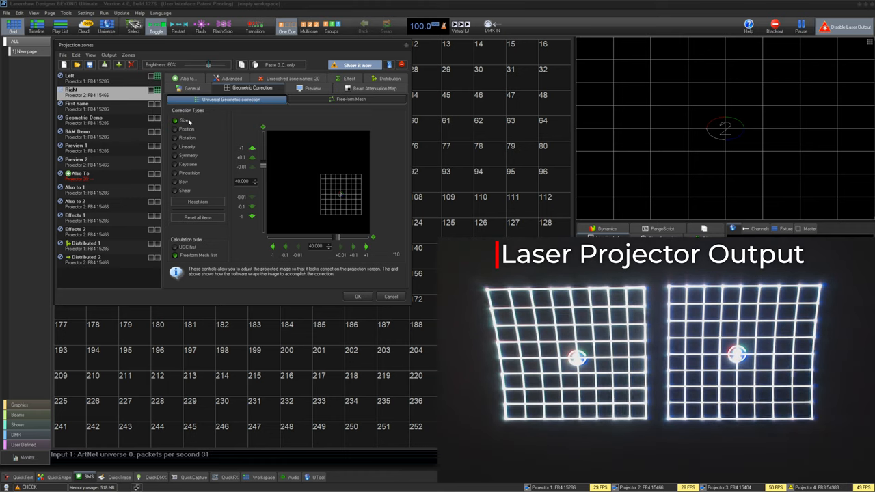
Step: Shift the Right zone grid upward, keystone it to about -96, then stop projecting it
{"action": "left_click", "coordinate": [184, 120]}
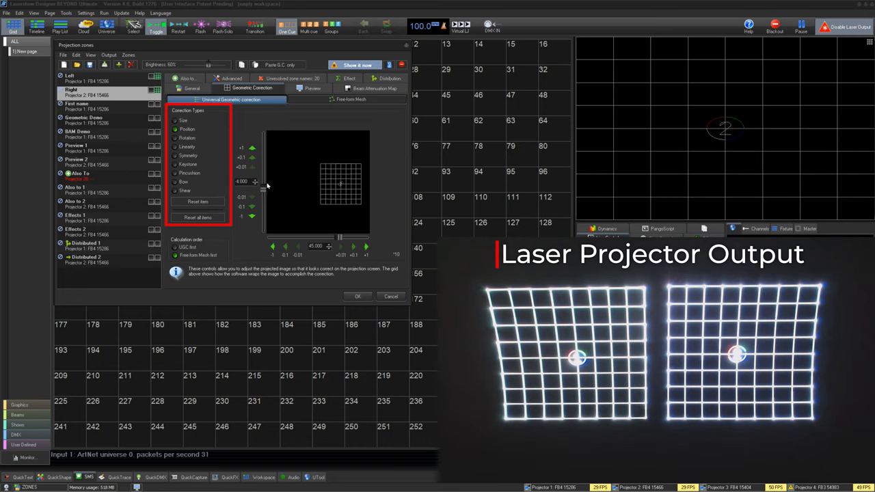
{"action": "left_click", "coordinate": [188, 138]}
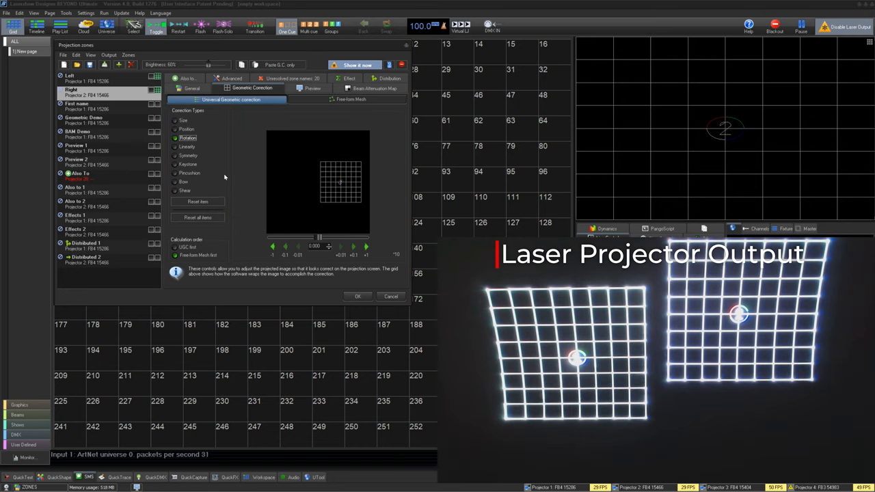
{"action": "left_click", "coordinate": [188, 146]}
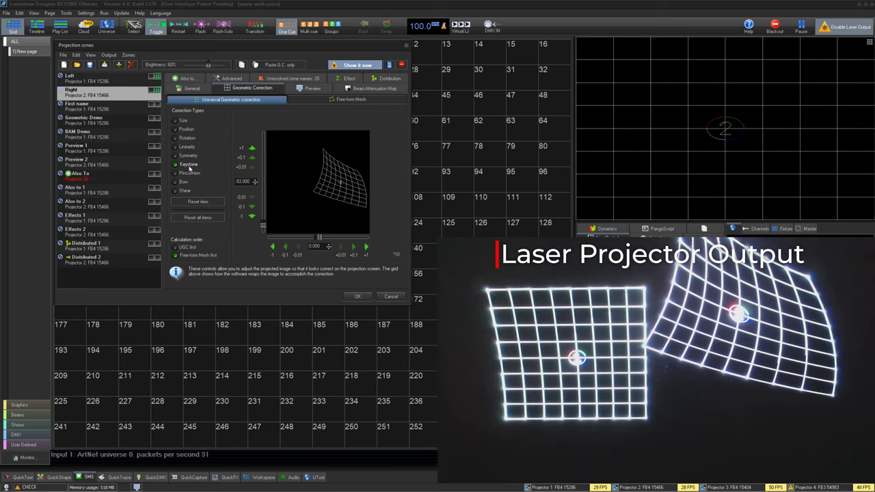
{"action": "left_click", "coordinate": [190, 172]}
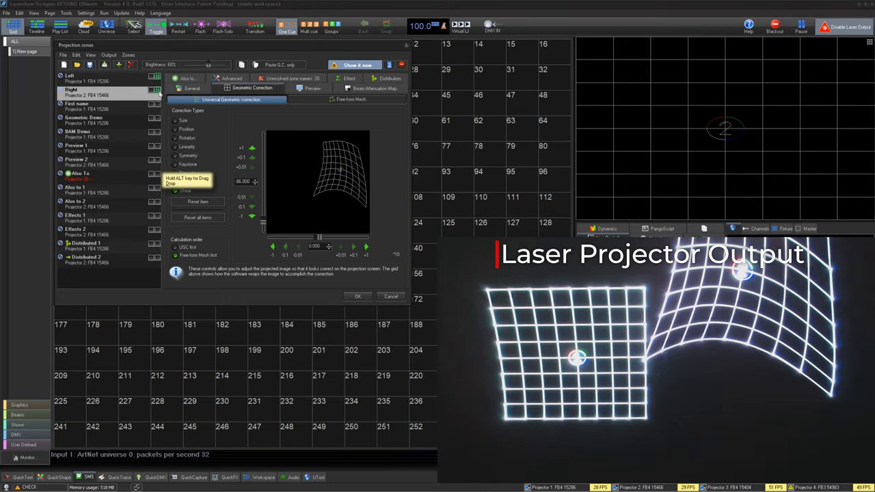
{"action": "left_click", "coordinate": [351, 99]}
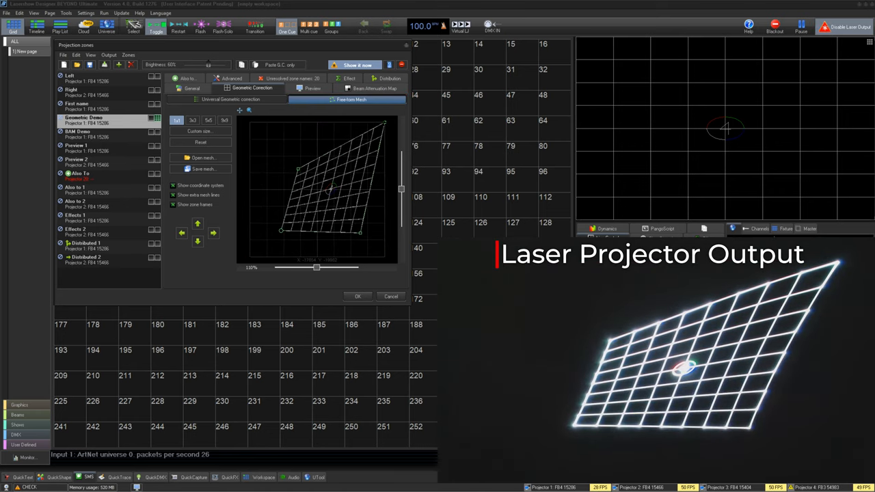
Step: Subdivide Geometric Demo's free-form mesh to 5x5 and drag a control point right
{"action": "left_click", "coordinate": [208, 119]}
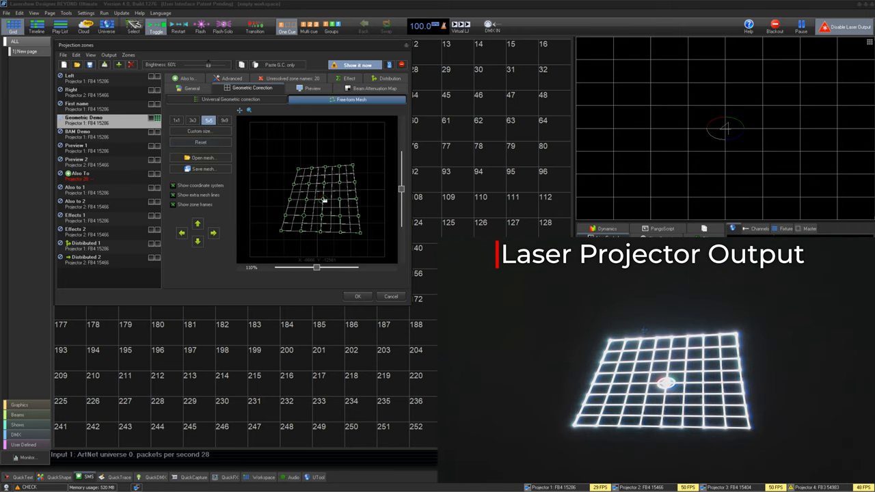
{"action": "left_click_drag", "start_coordinate": [323, 200], "coordinate": [354, 200]}
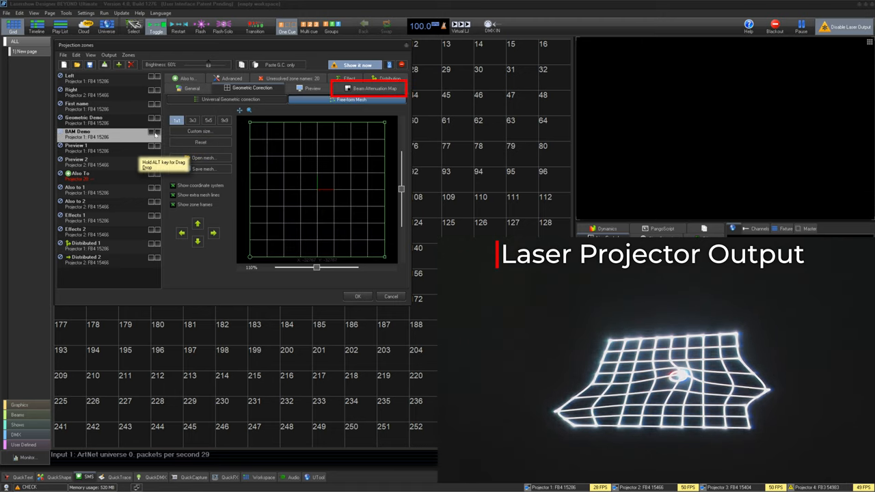
Step: Open BAM Demo's beam attenuation map and apply it to the laser output
{"action": "left_click", "coordinate": [369, 88]}
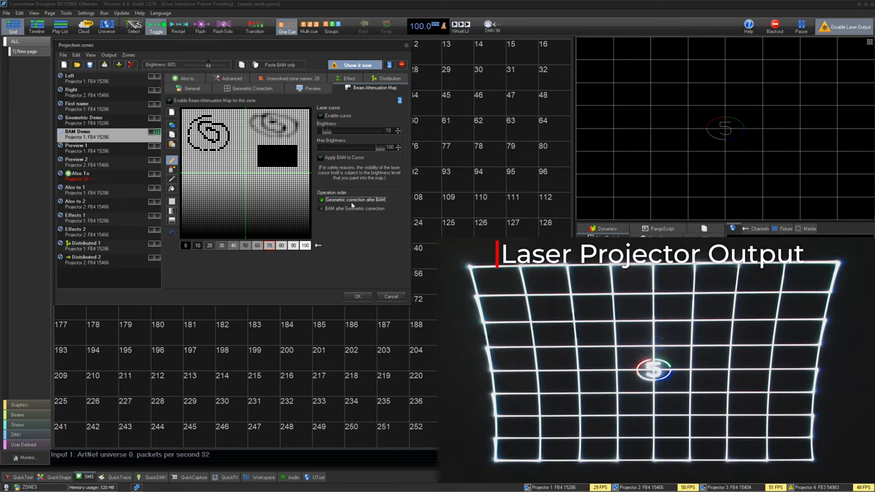
{"action": "left_click", "coordinate": [321, 208]}
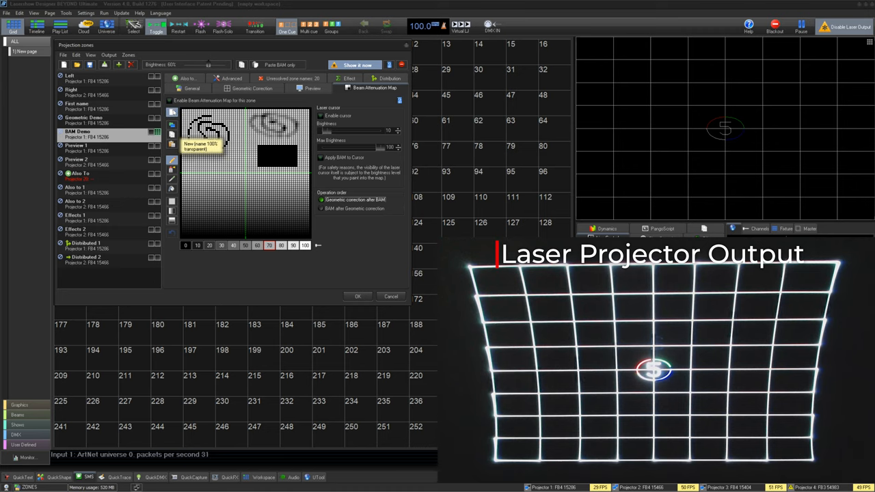
{"action": "left_click", "coordinate": [170, 100]}
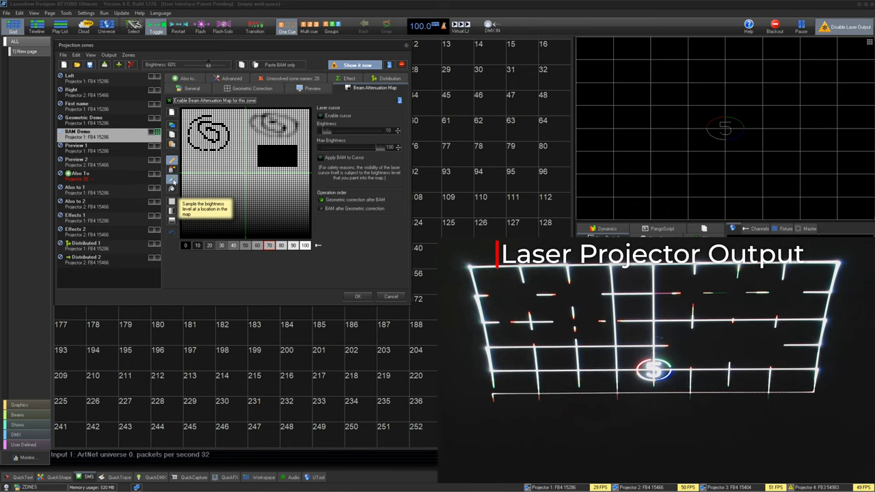
{"action": "mouse_move", "coordinate": [173, 189]}
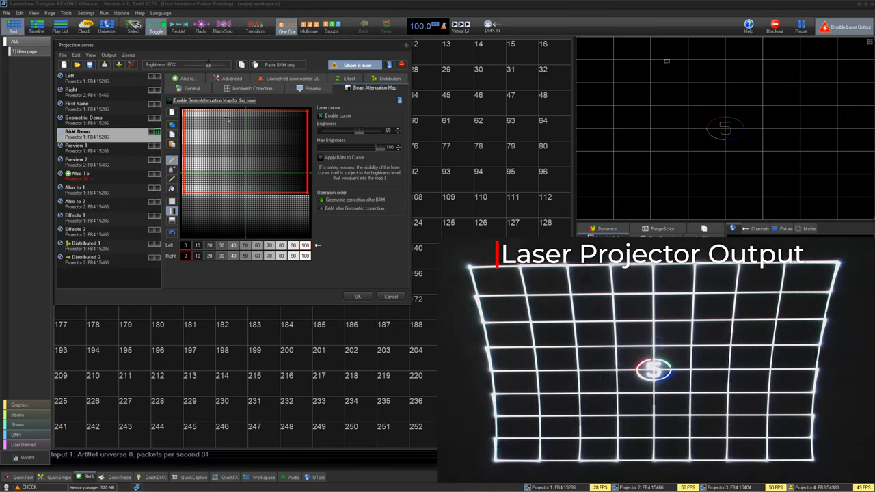
Step: Switch to the Preview 1 zone to view its blank attenuation map
{"action": "left_click", "coordinate": [75, 146]}
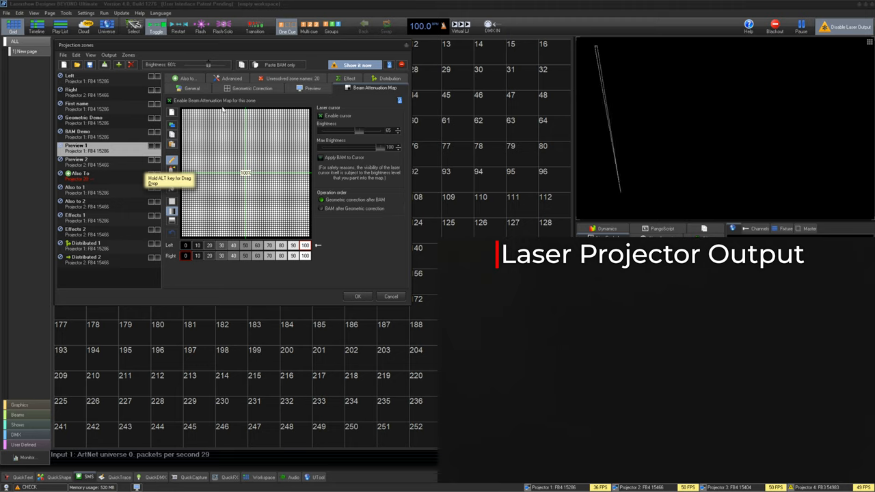
Step: Open Preview 2's preview settings and set View as Audience Scanning Beams
{"action": "left_click", "coordinate": [312, 89]}
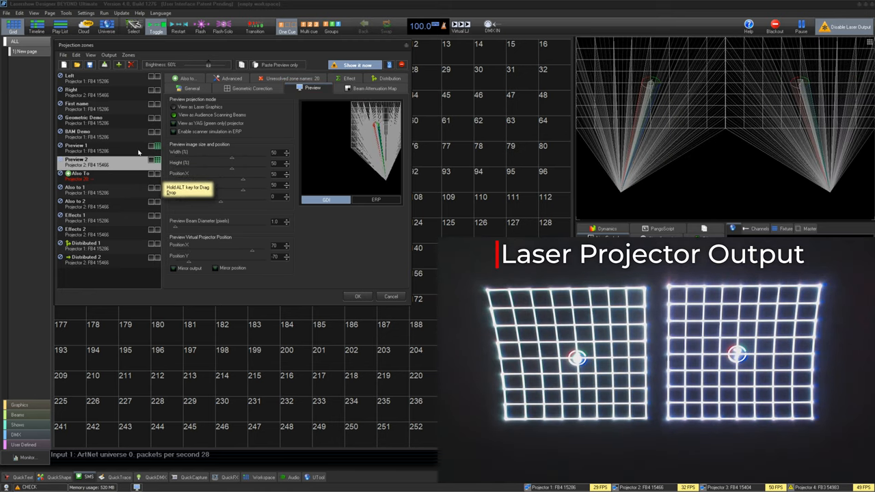
{"action": "left_click", "coordinate": [175, 115]}
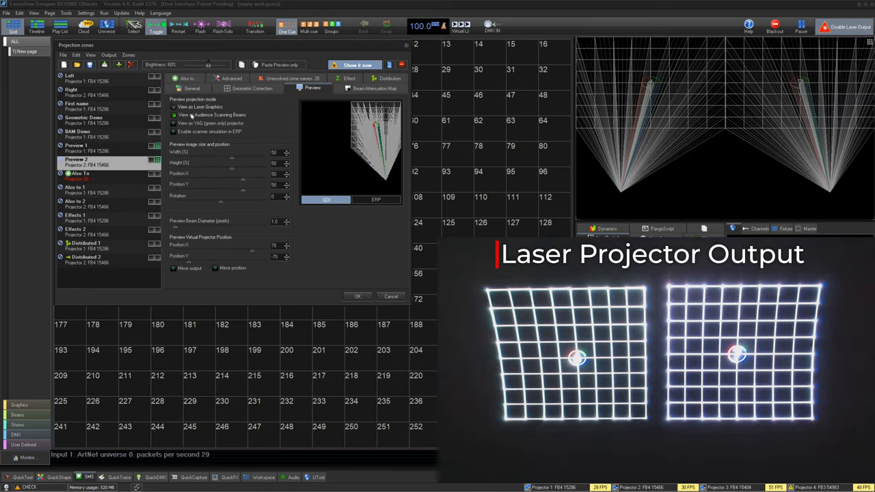
{"action": "left_click", "coordinate": [176, 107]}
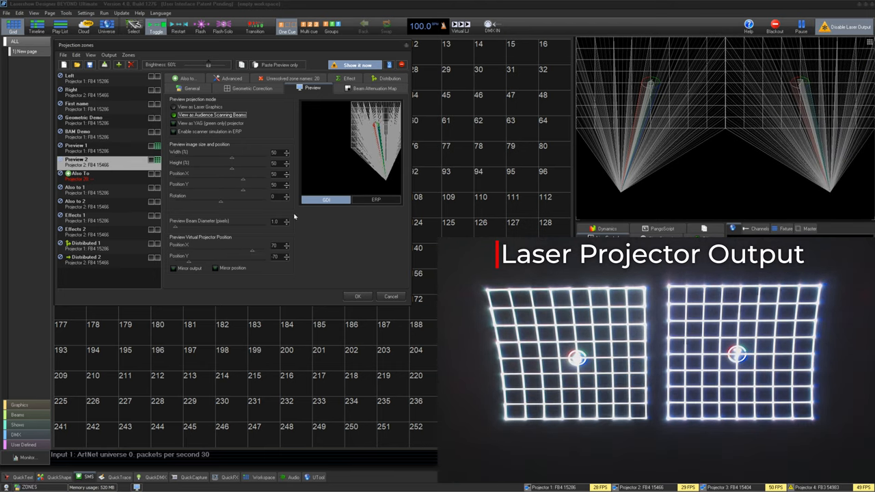
{"action": "mouse_move", "coordinate": [157, 145]}
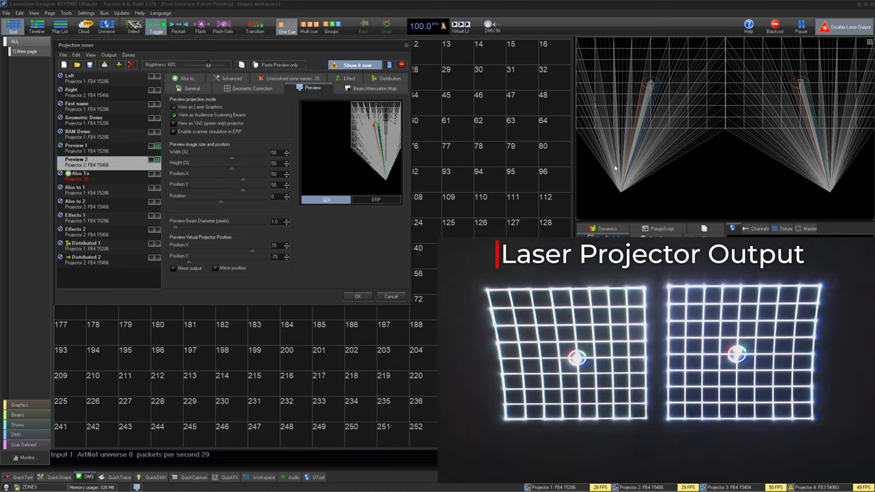
{"action": "mouse_move", "coordinate": [742, 172]}
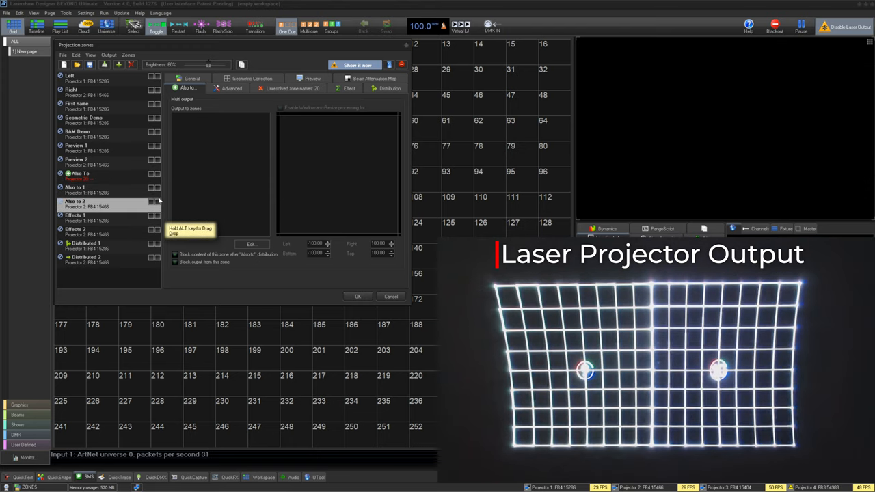
Step: Enable window-and-resize processing on the Also To zone and view the Also to 1 output
{"action": "left_click", "coordinate": [82, 175]}
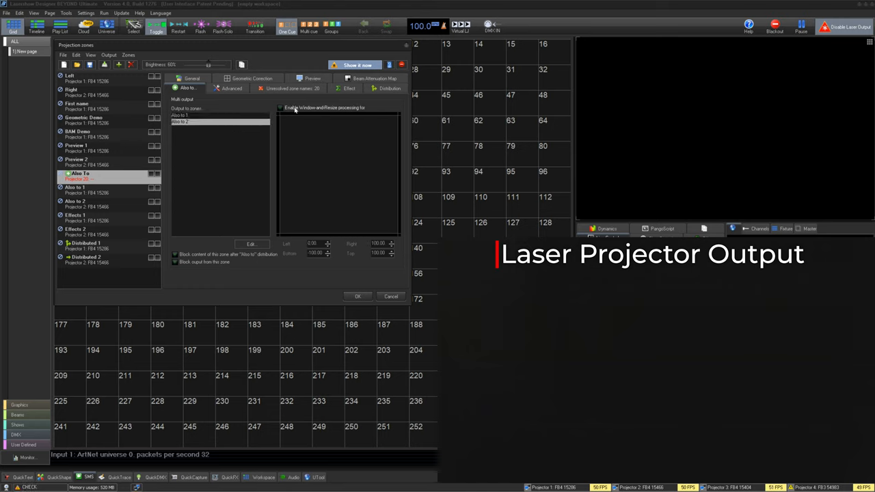
{"action": "left_click", "coordinate": [280, 108]}
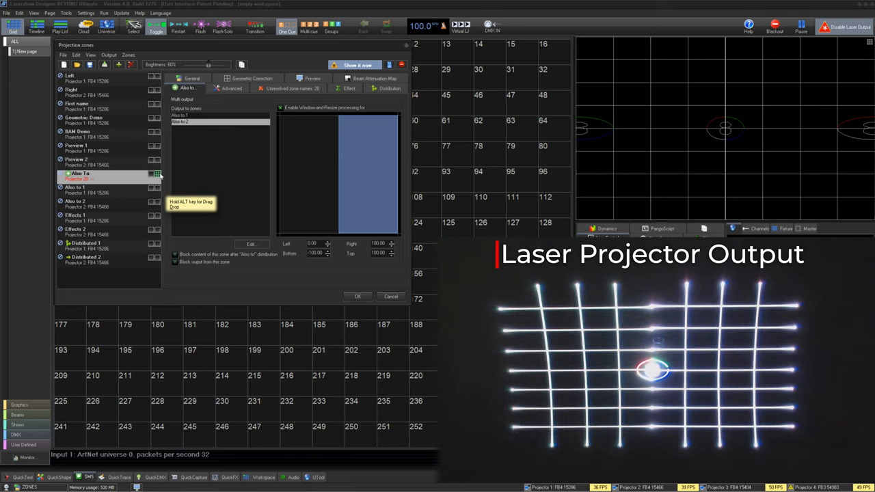
{"action": "left_click", "coordinate": [75, 203]}
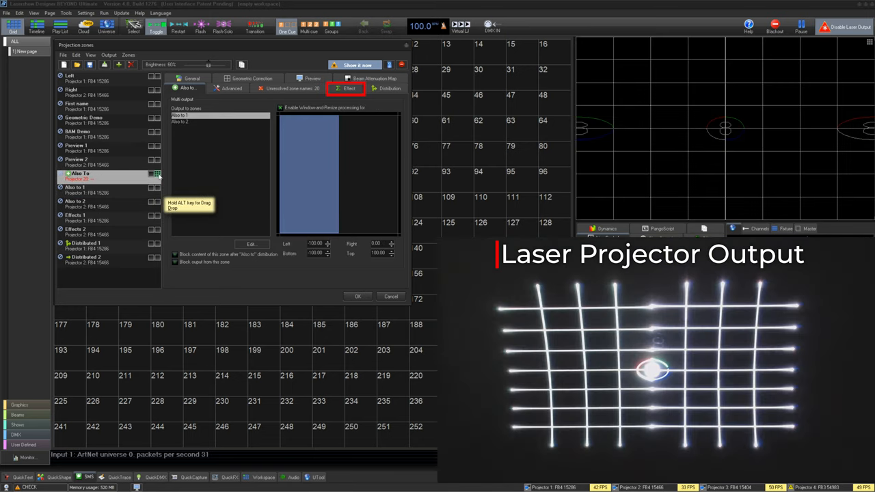
Step: Step through Effects 1 to Effects 2 and view its Key effect - Delete dark lines
{"action": "left_click", "coordinate": [89, 218]}
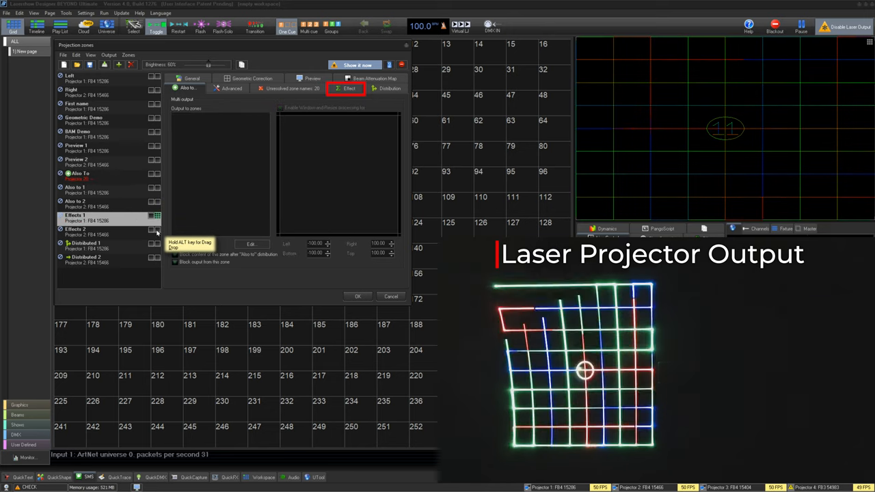
{"action": "left_click", "coordinate": [350, 88]}
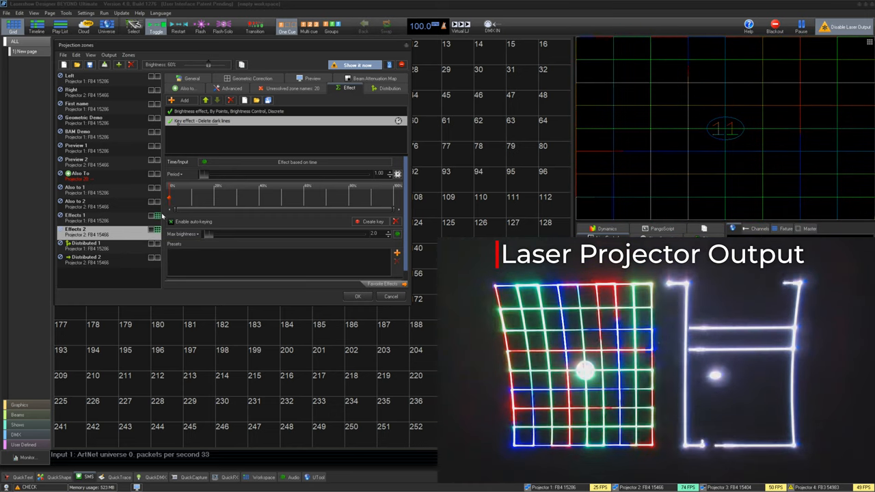
{"action": "left_click", "coordinate": [388, 88]}
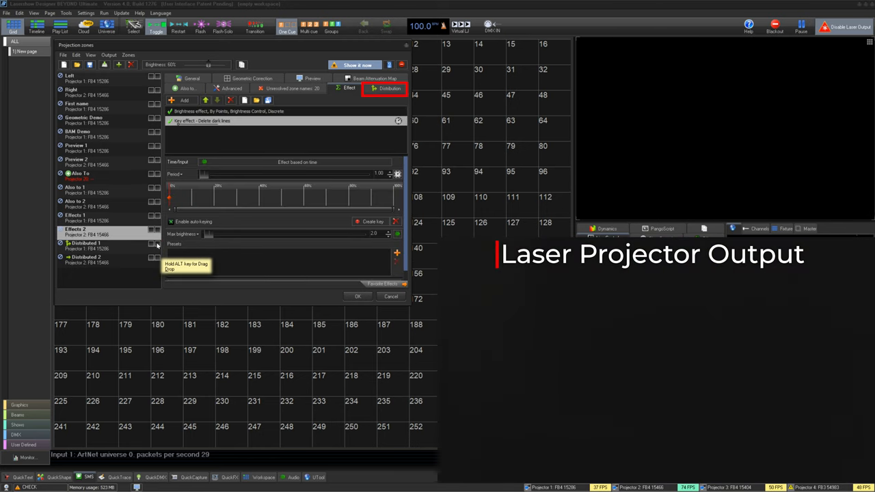
Step: Enable distributed scanning on Distributed 1, adding Distributed 2 as its slave zone
{"action": "left_click", "coordinate": [383, 284]}
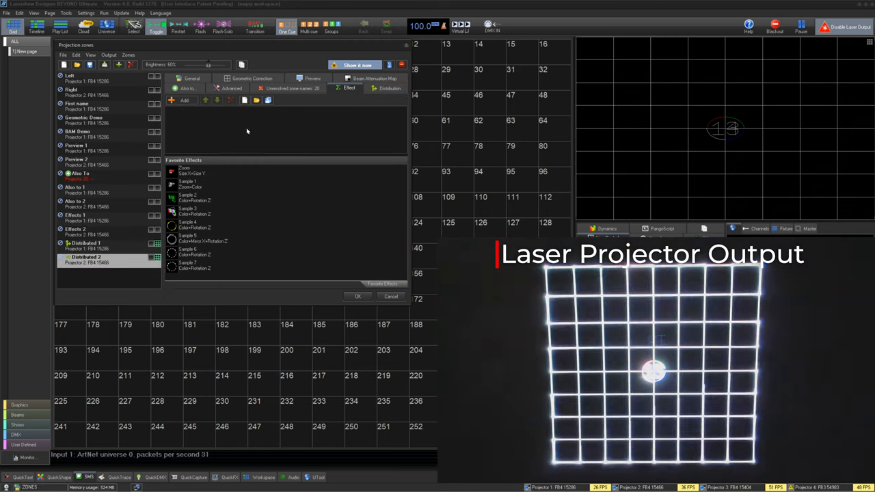
{"action": "left_click", "coordinate": [252, 87]}
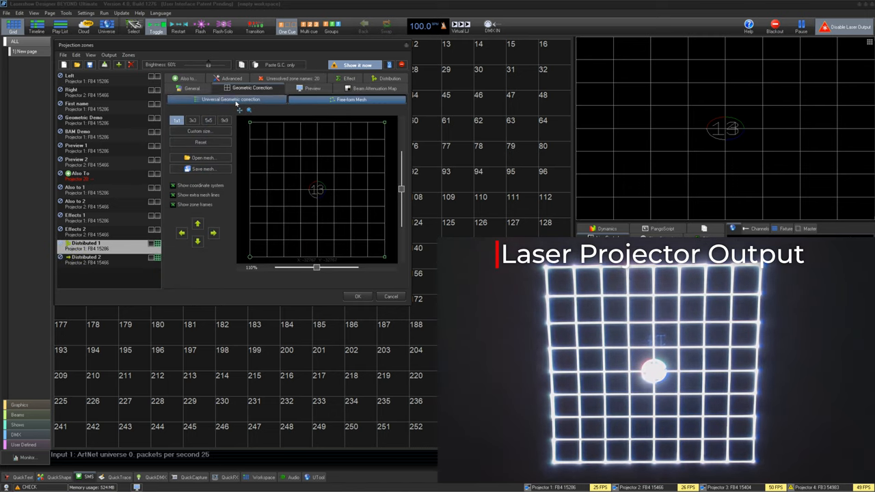
{"action": "left_click", "coordinate": [209, 121]}
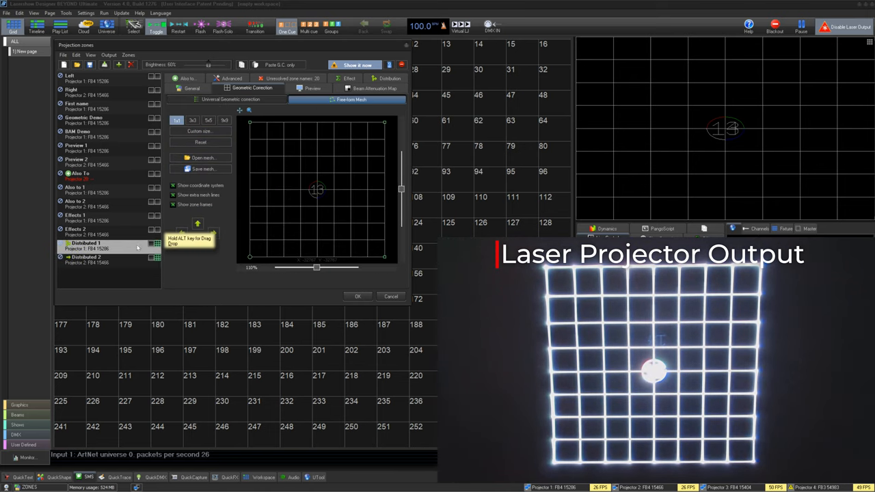
{"action": "left_click", "coordinate": [390, 88]}
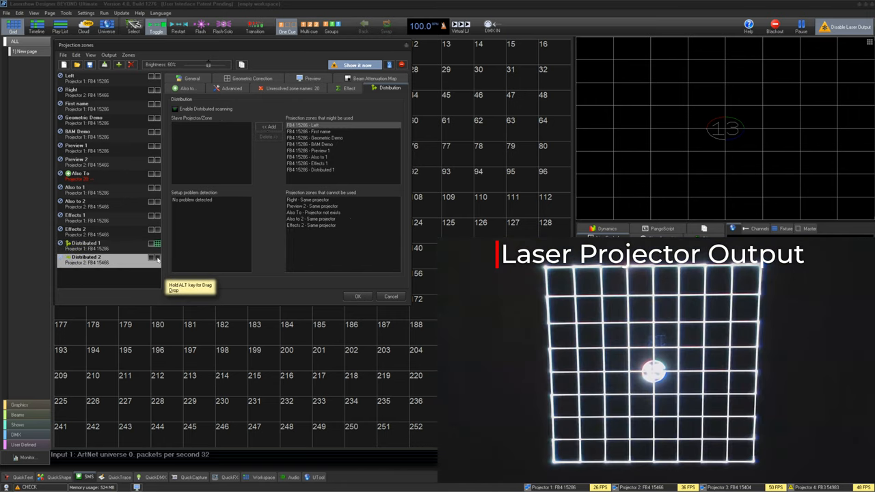
{"action": "left_click", "coordinate": [269, 127]}
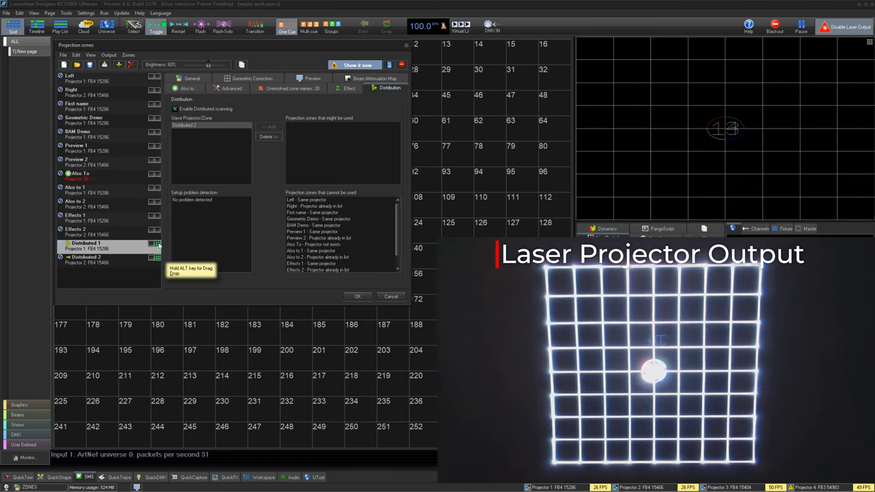
Step: Show Distributed 2's advanced settings: fixture number 1, DMX server disabled
{"action": "left_click", "coordinate": [231, 88]}
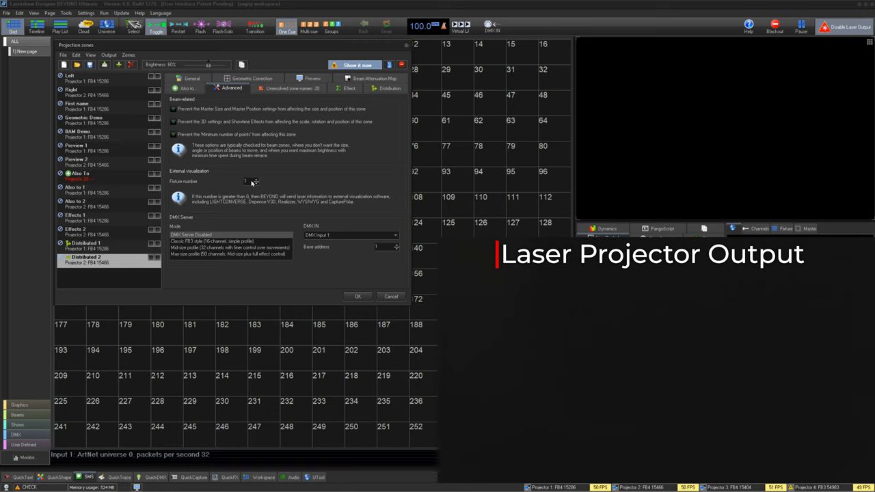
{"action": "mouse_move", "coordinate": [272, 201]}
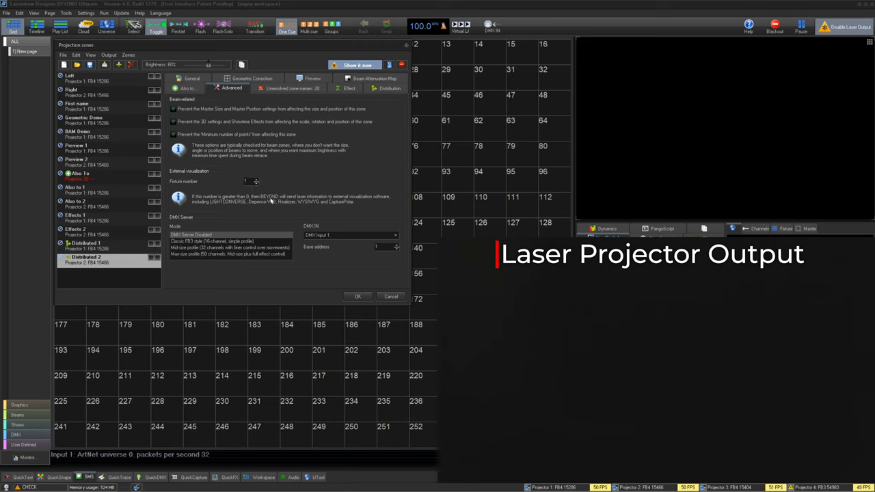
{"action": "mouse_move", "coordinate": [178, 226]}
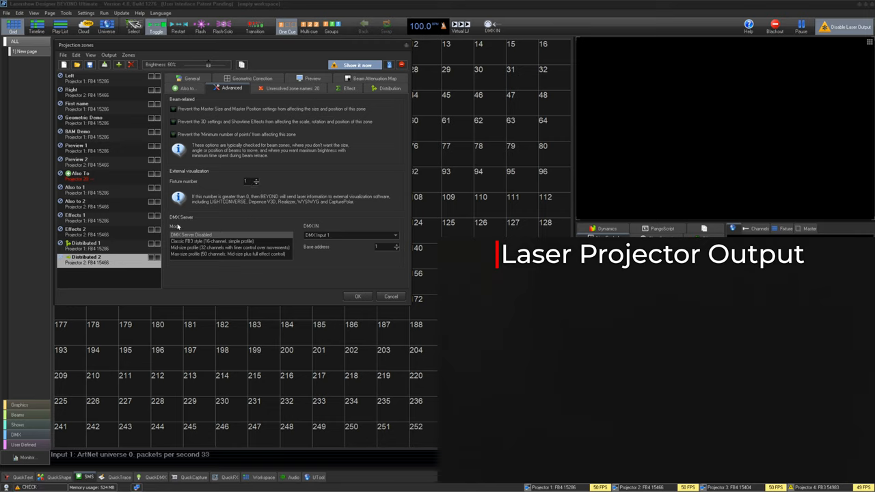
{"action": "mouse_move", "coordinate": [362, 261]}
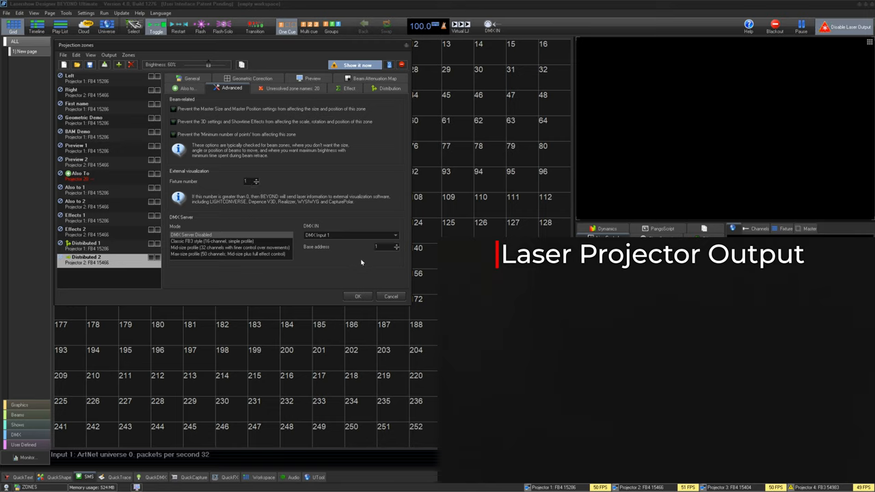
{"action": "mouse_move", "coordinate": [361, 259]}
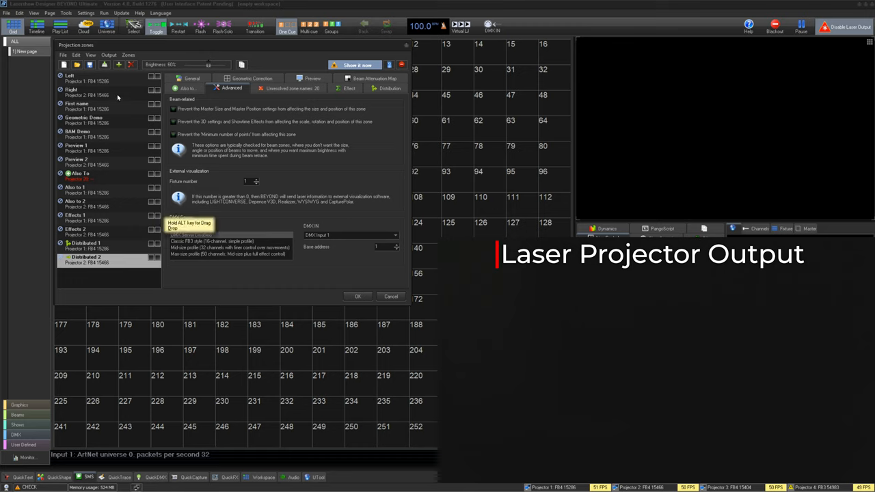
Step: Select the Right zone and display its universal geometric correction with the warped grid
{"action": "left_click", "coordinate": [75, 89]}
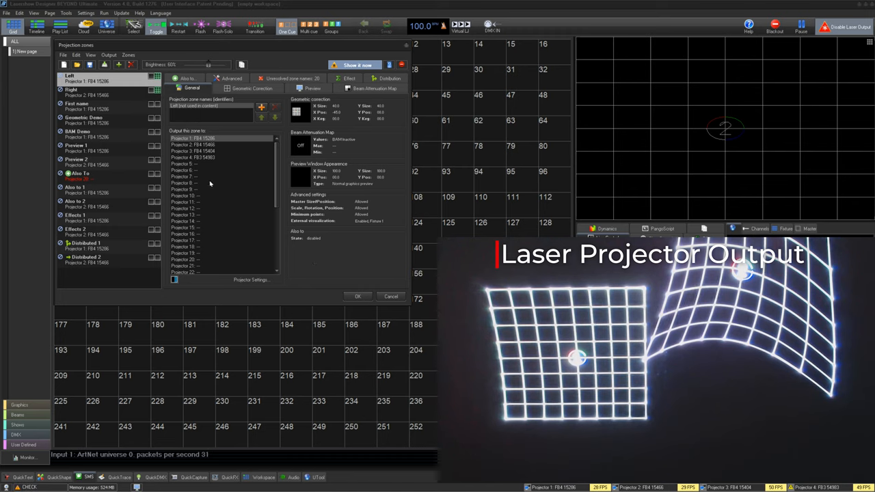
{"action": "left_click", "coordinate": [252, 88]}
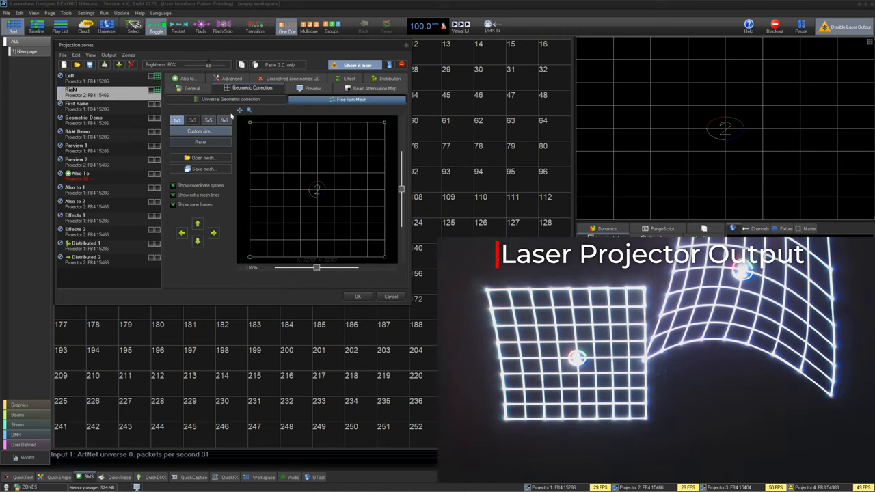
{"action": "left_click", "coordinate": [230, 99]}
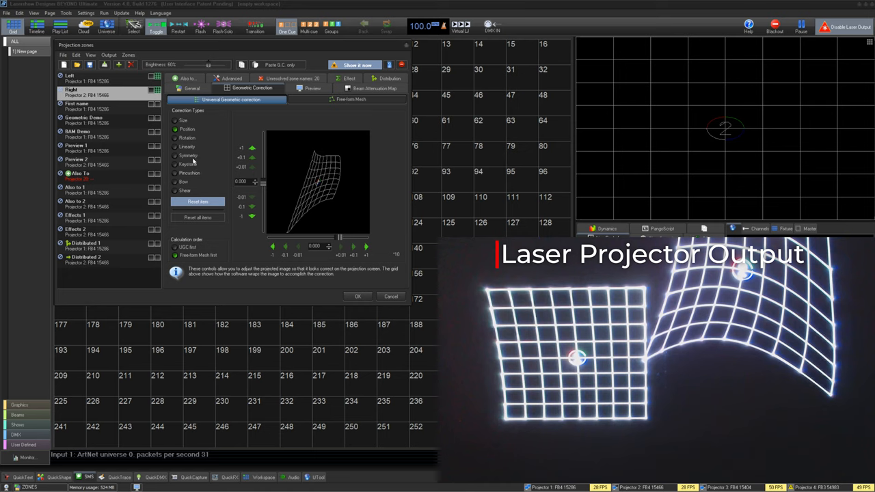